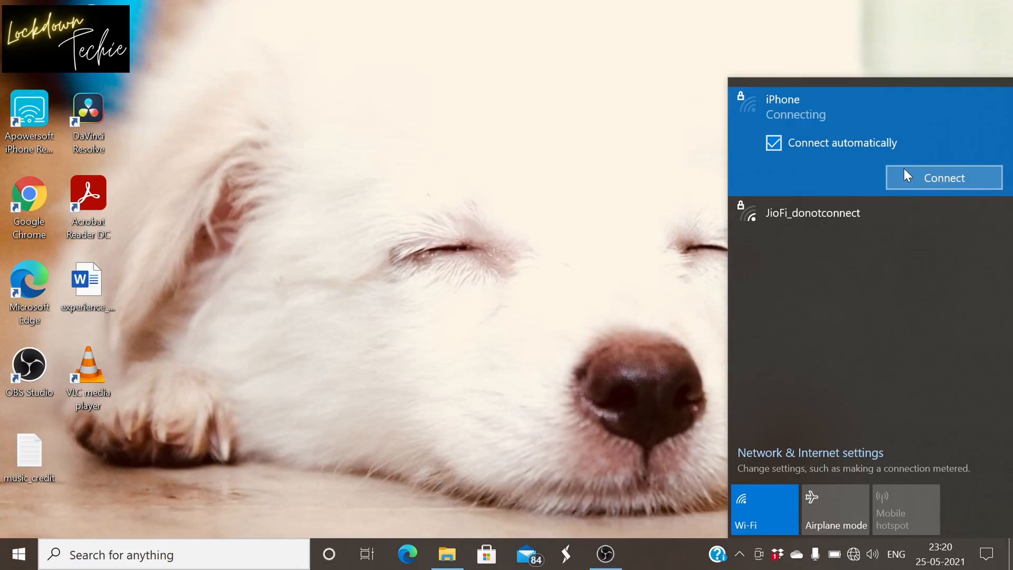
# Connect to and disconnect from the iPhone hotspot, then turn Bluetooth on in Action Center.
pyautogui.click(943, 178)
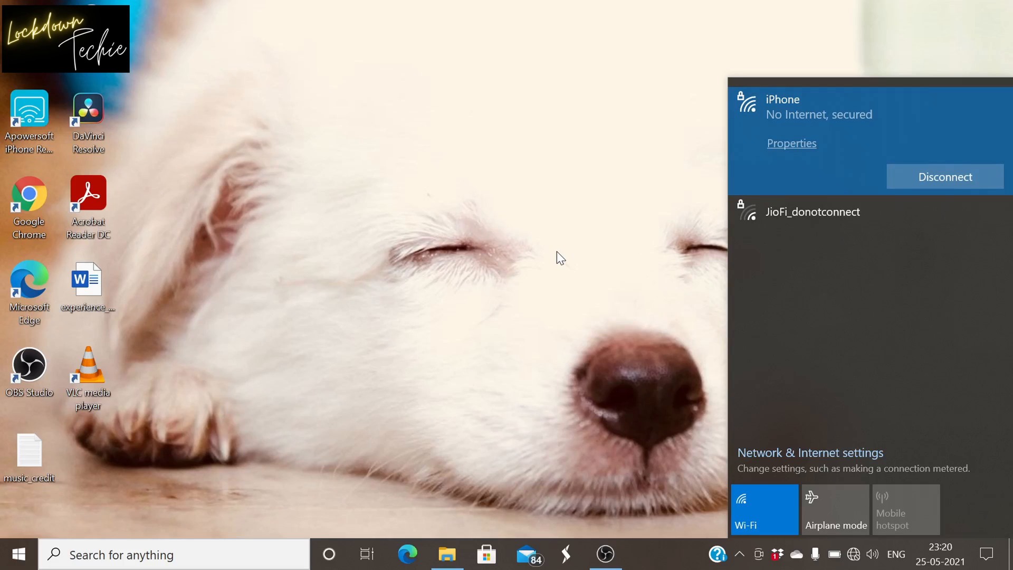
pyautogui.click(944, 176)
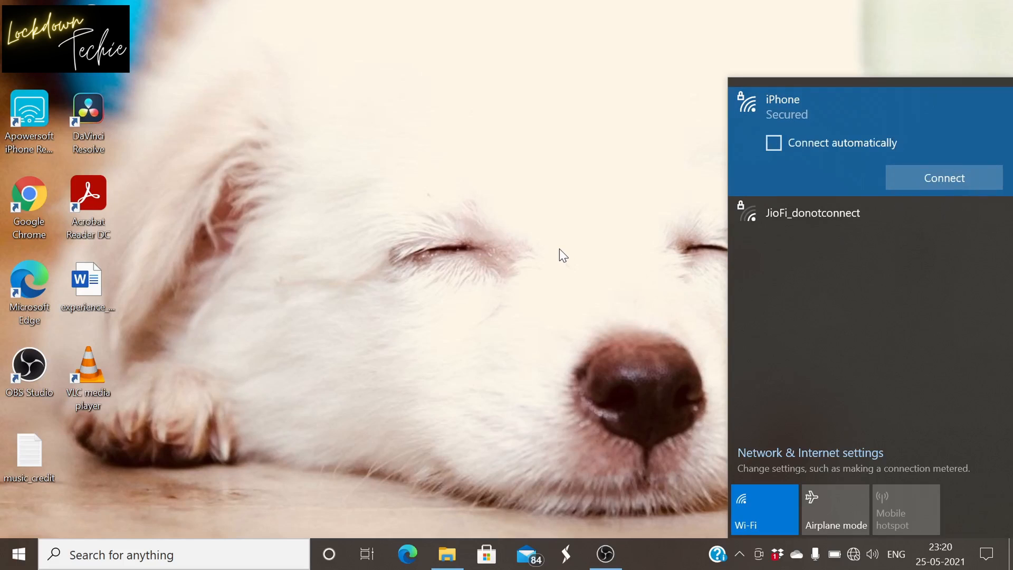
pyautogui.click(987, 554)
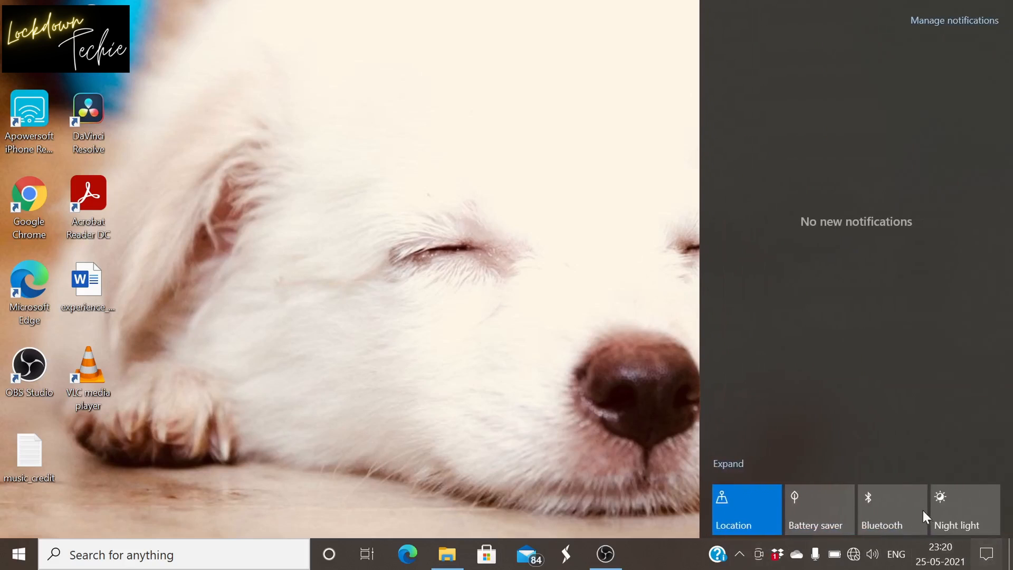
pyautogui.rightClick(892, 509)
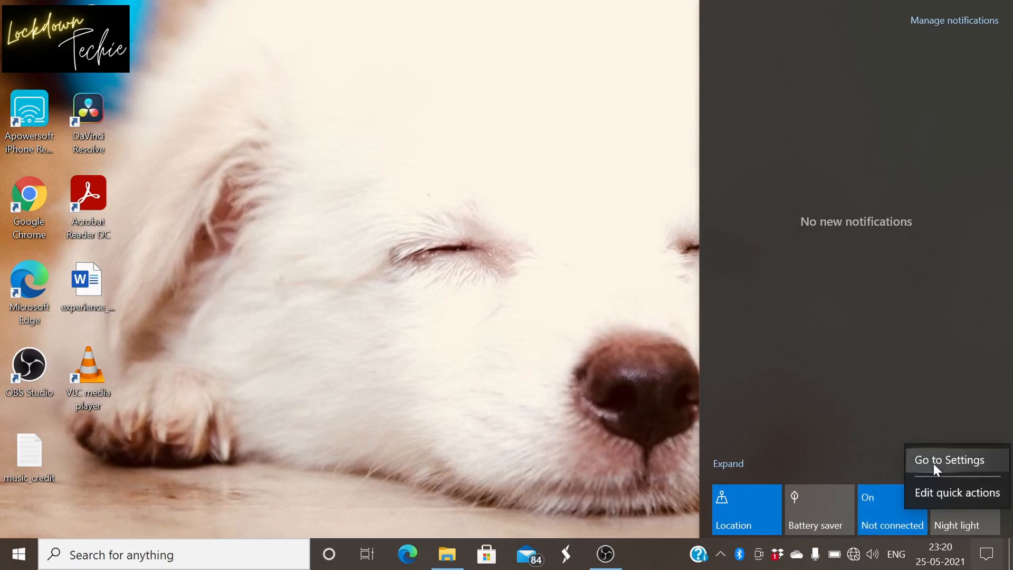
# Pair the Android phone over Bluetooth by confirming the matching PIN, then close the success message.
pyautogui.click(947, 460)
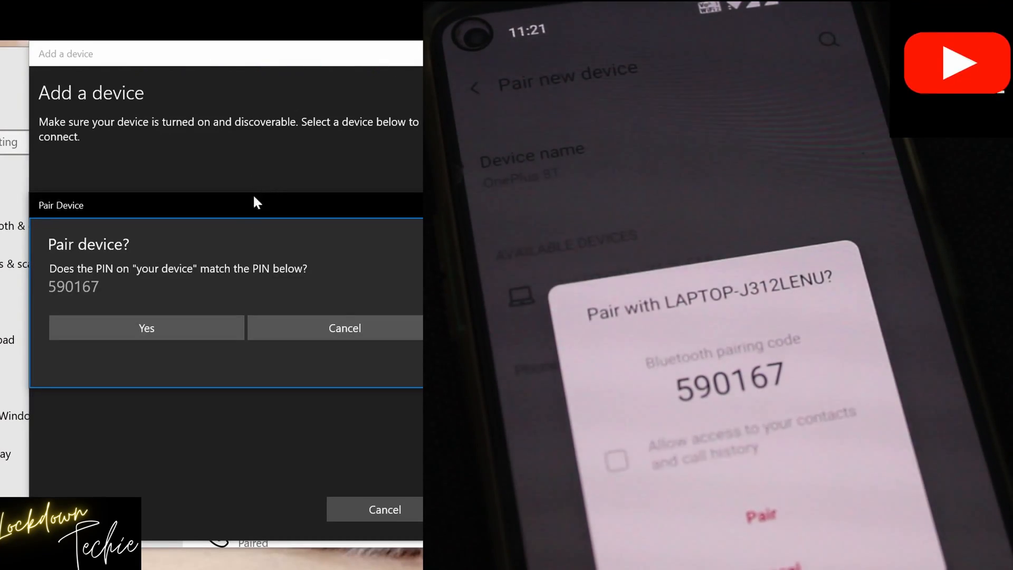
pyautogui.click(146, 327)
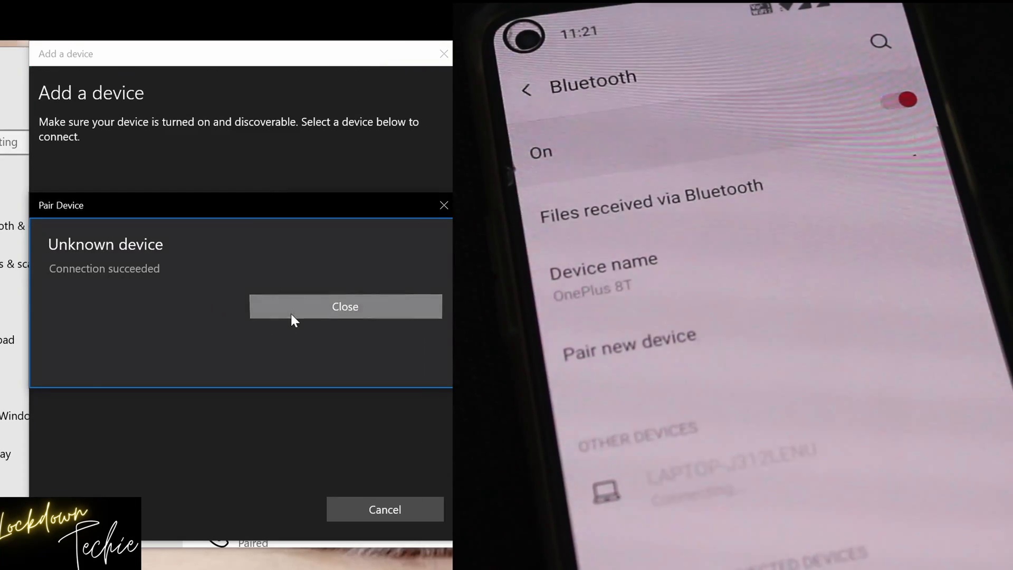
pyautogui.click(345, 306)
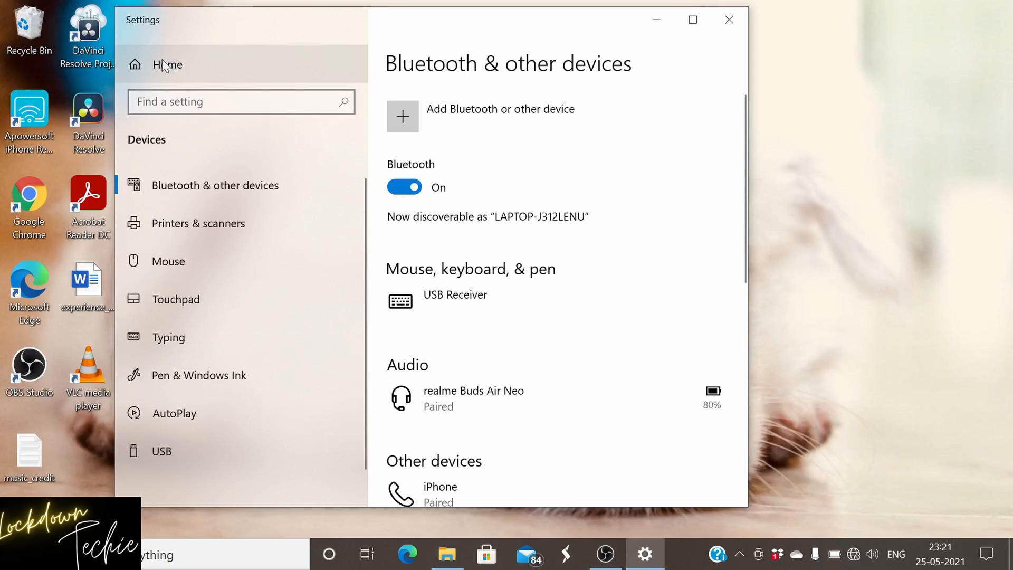
# Go to System settings and open the Projecting to this PC page.
pyautogui.click(166, 64)
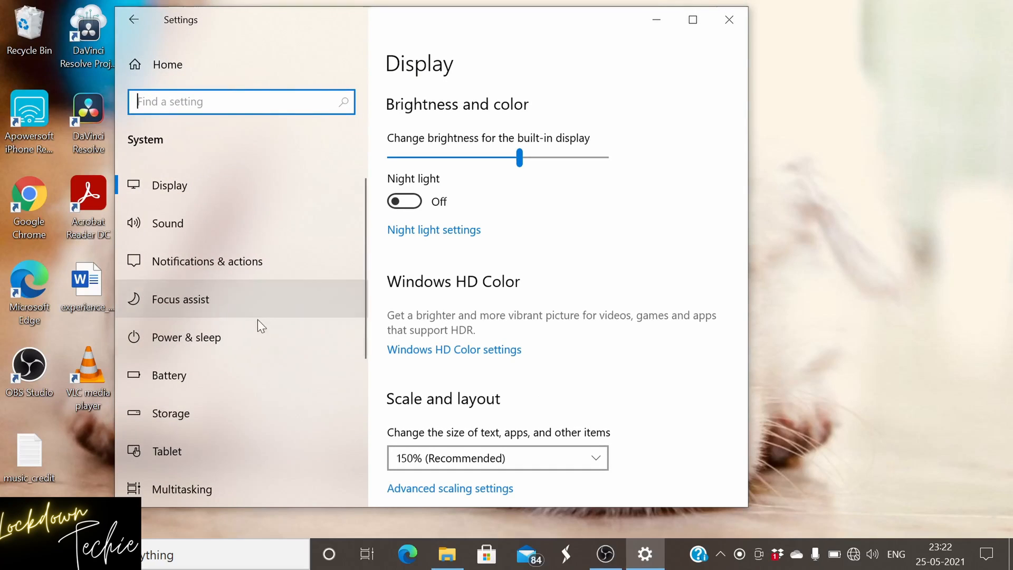
pyautogui.scroll(-3)
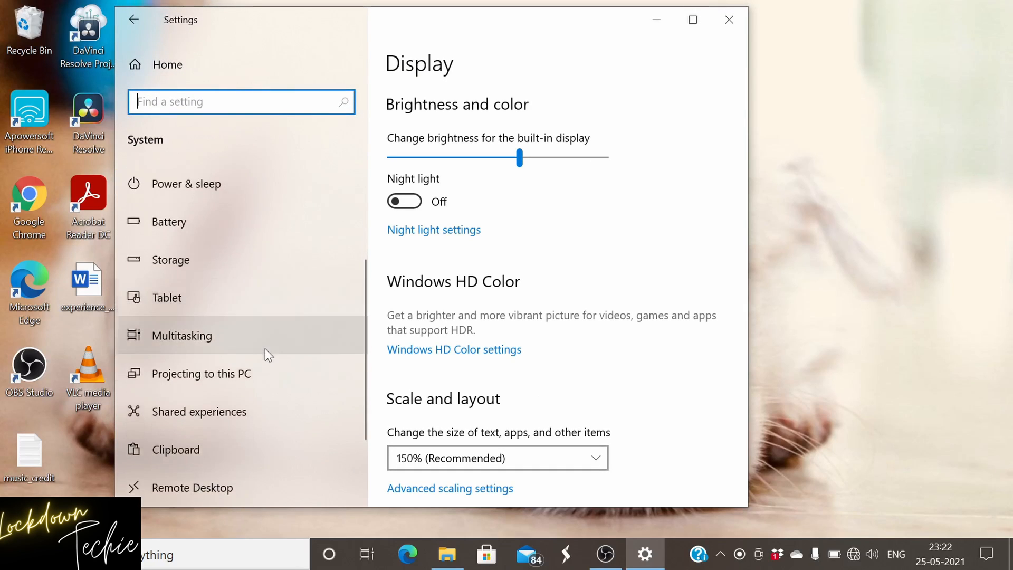
pyautogui.scroll(-3)
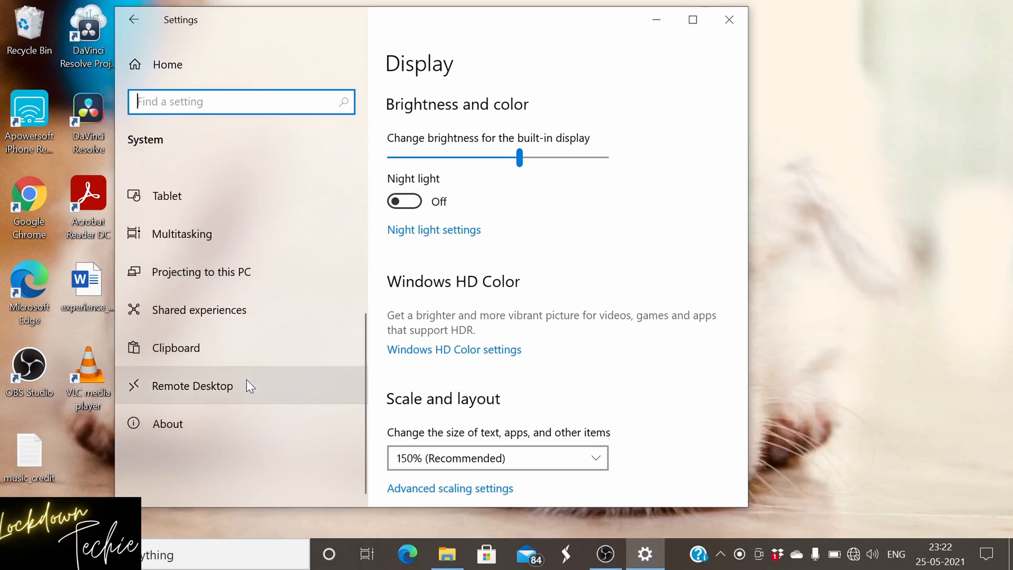
pyautogui.click(201, 271)
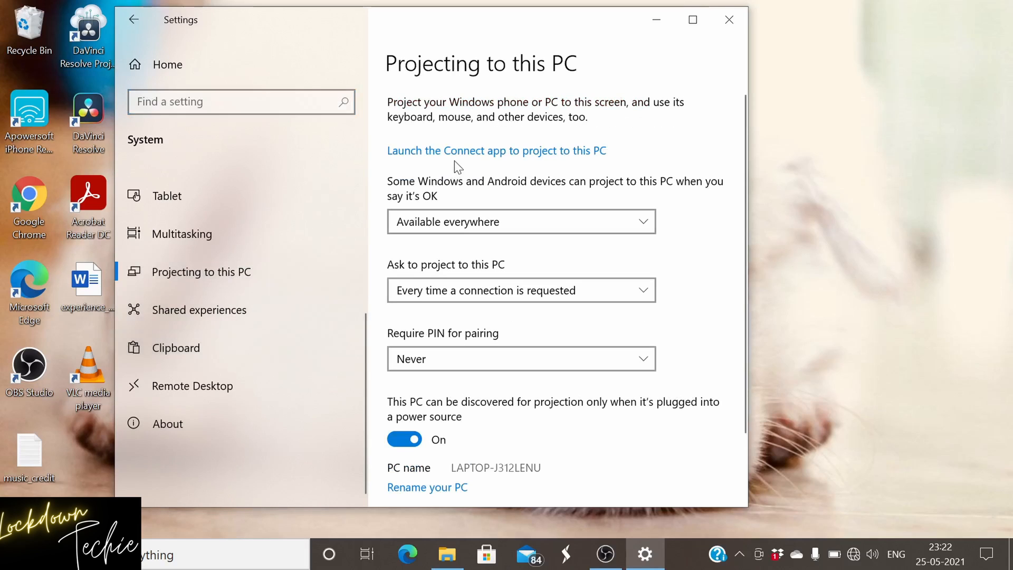
pyautogui.moveTo(465, 158)
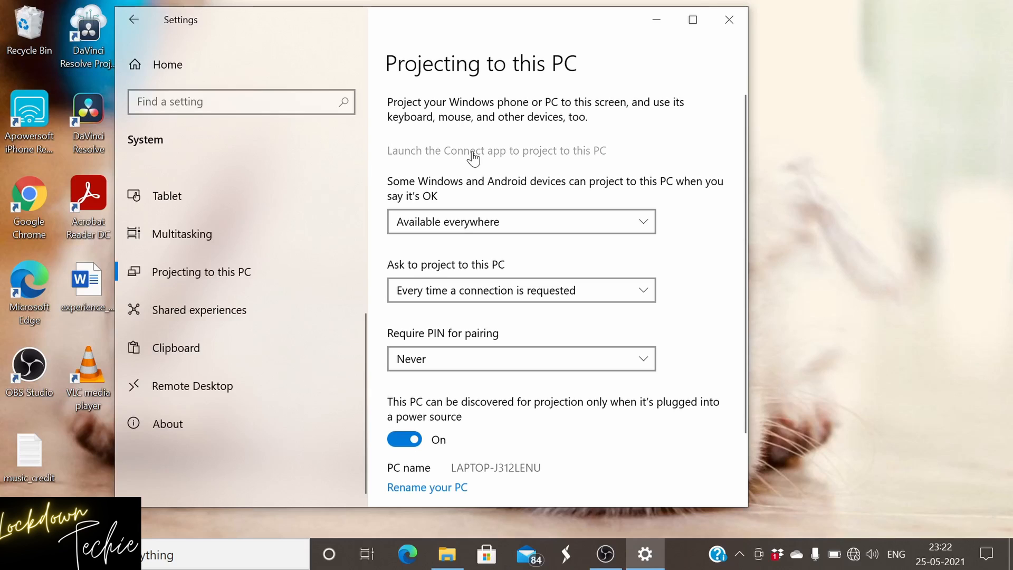
# Launch the Connect app to cast the Android phone's screen to this PC.
pyautogui.click(496, 150)
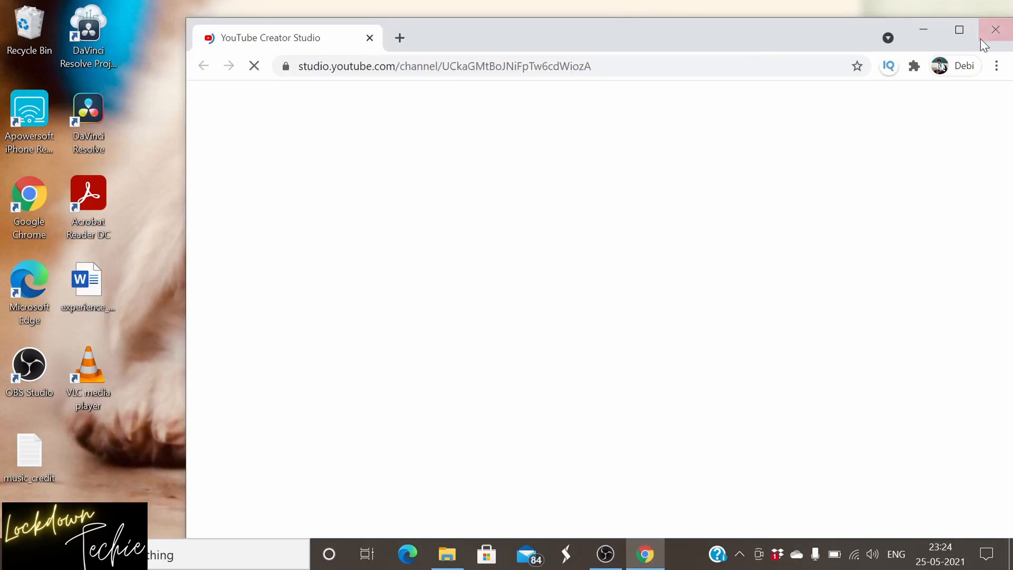
# Search 'apowersoft', download the Windows iPhone/iPad Recorder installer and show it in Downloads.
pyautogui.click(400, 37)
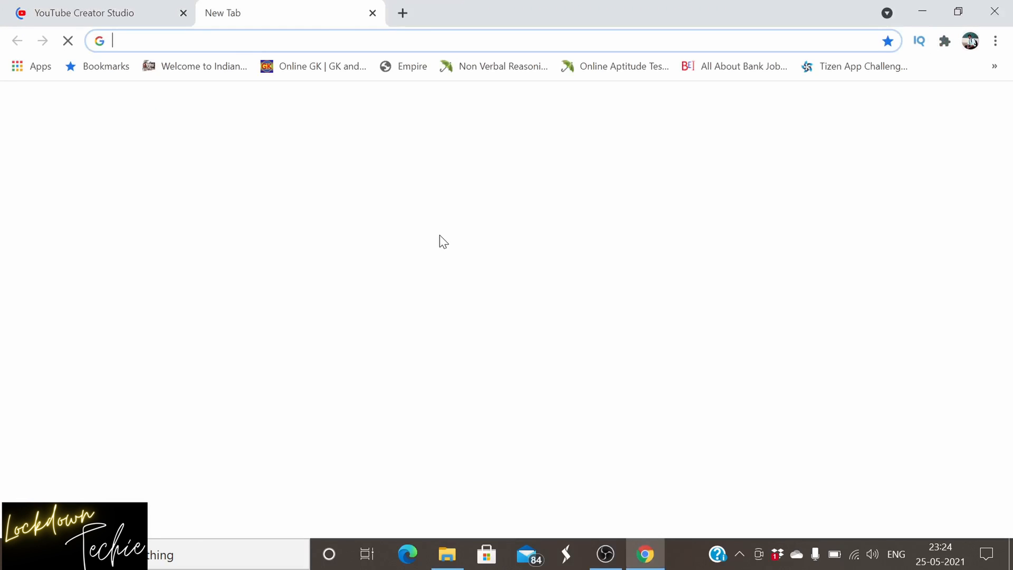
pyautogui.write('apowersh')
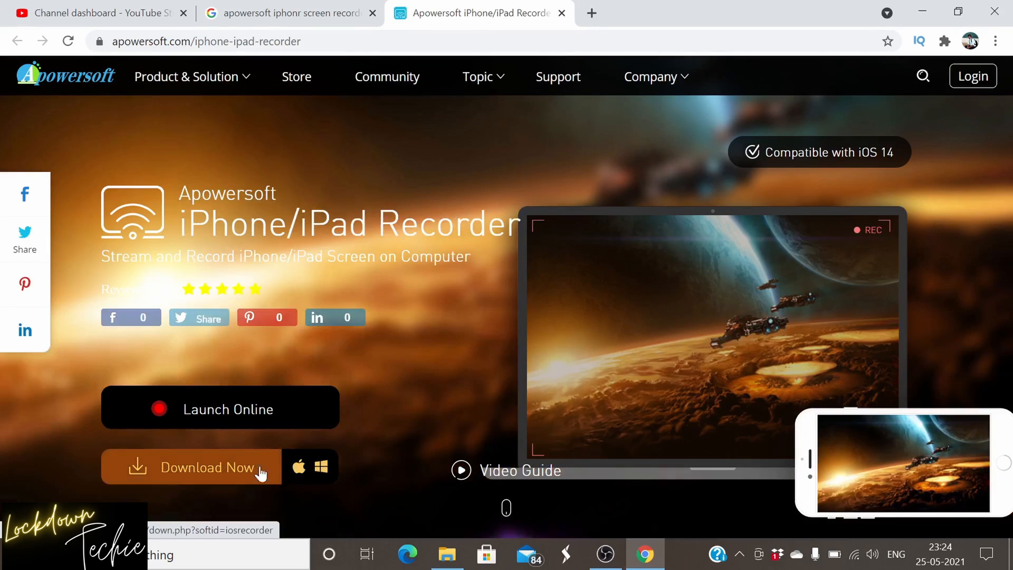
pyautogui.click(320, 467)
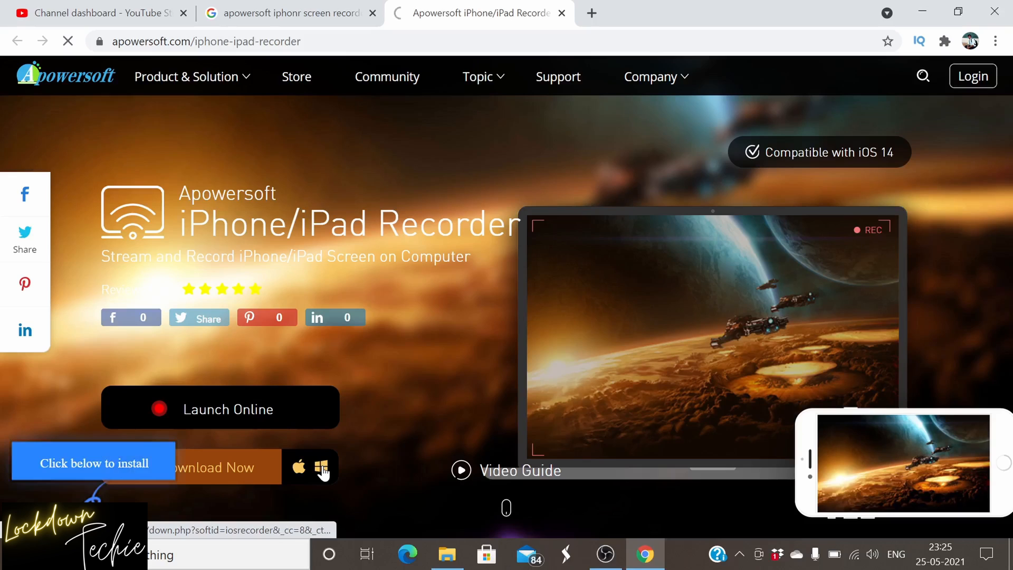
pyautogui.click(320, 467)
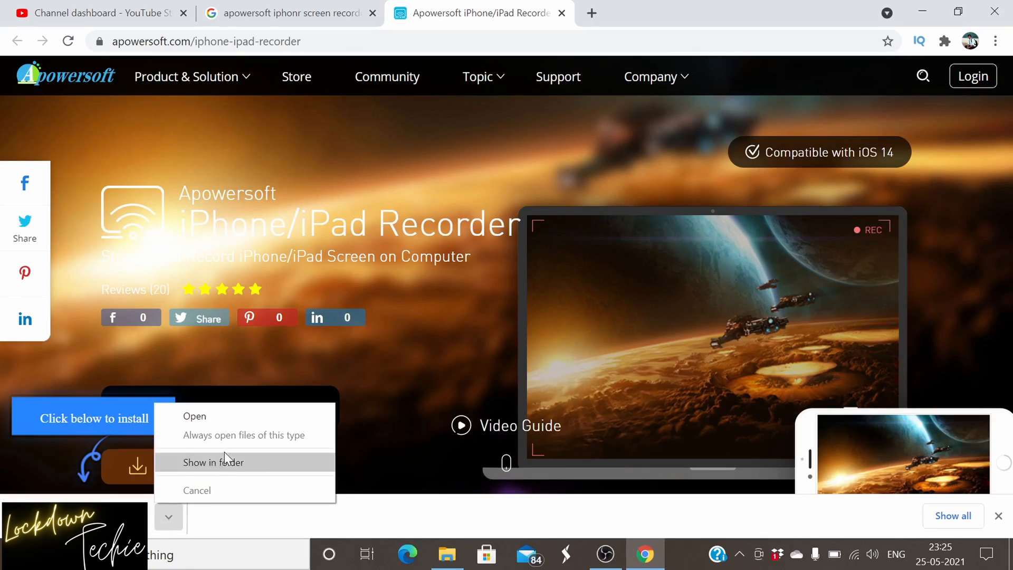
pyautogui.click(213, 462)
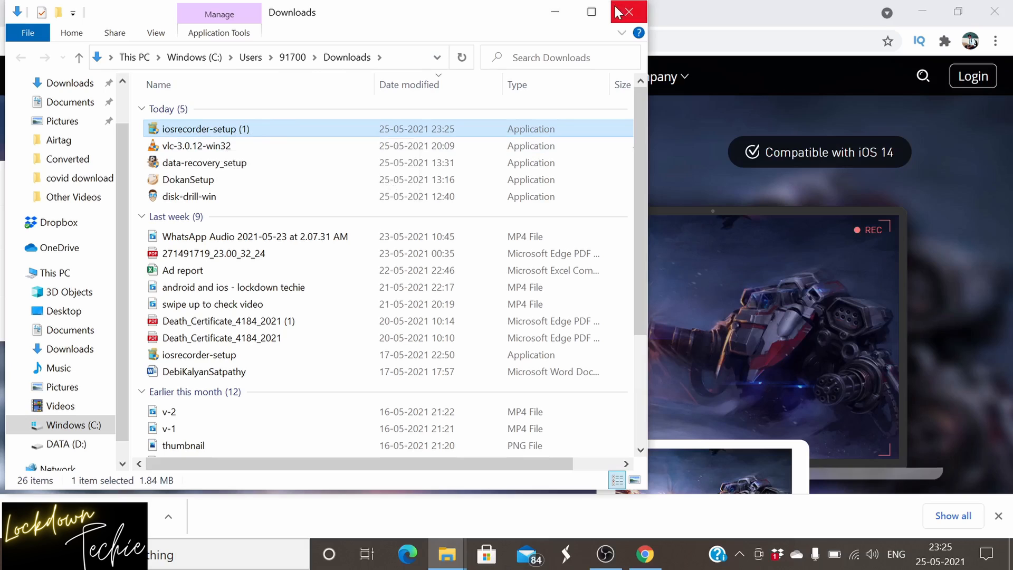
# Close the Downloads folder window.
pyautogui.click(626, 12)
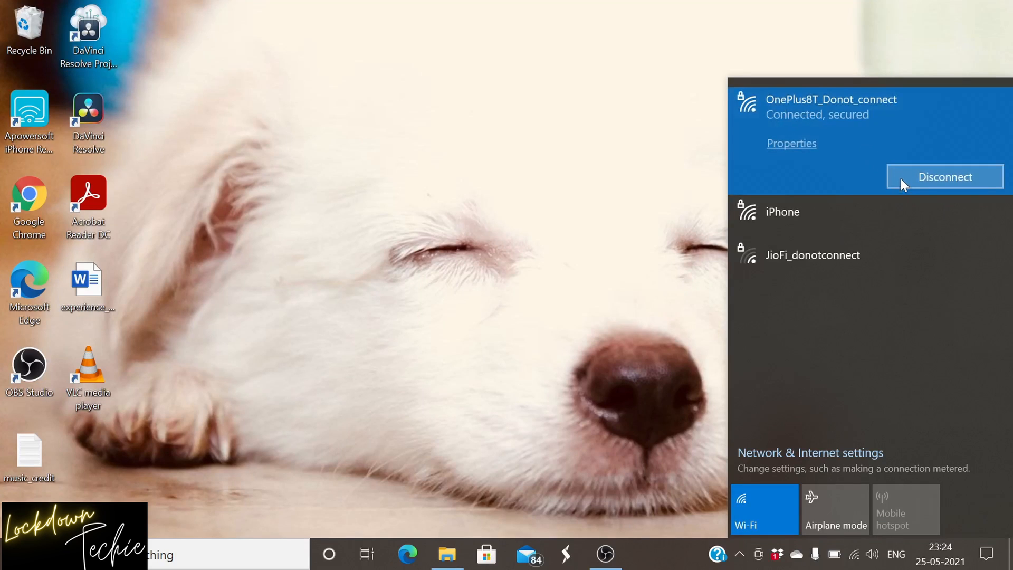
pyautogui.moveTo(916, 239)
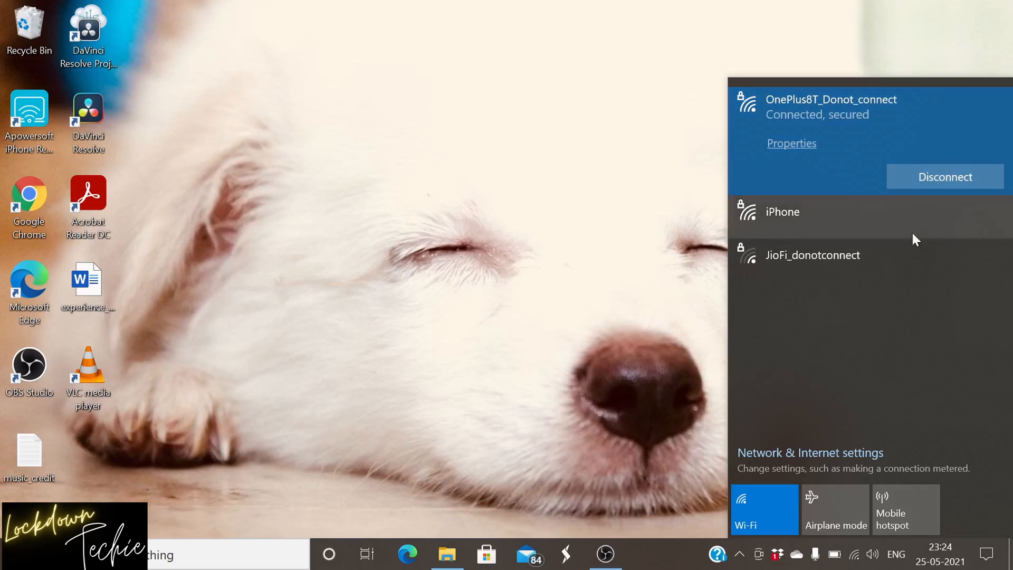
pyautogui.moveTo(817, 129)
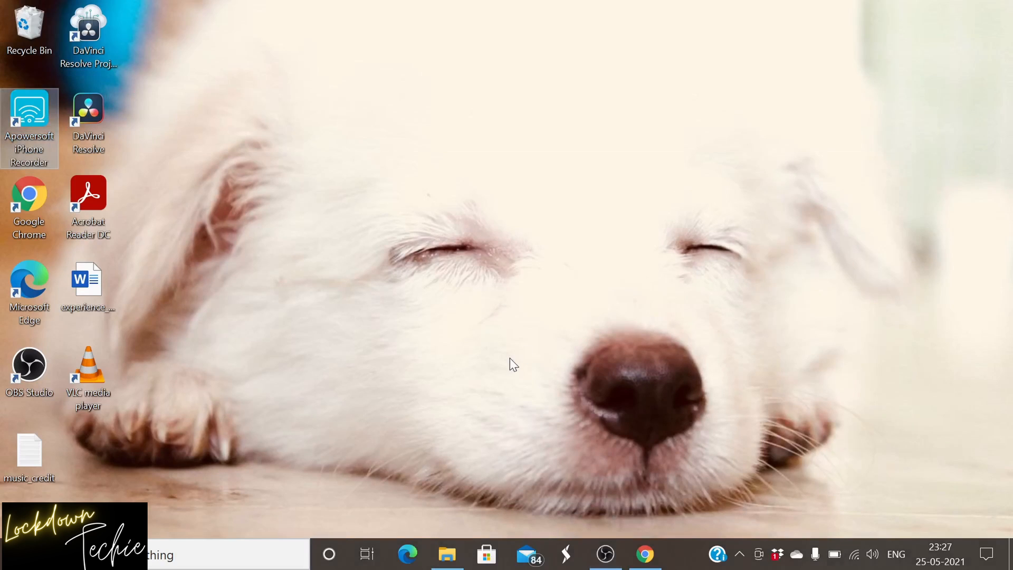
# Launch Apowersoft iPhone Recorder from its desktop icon and maximize the window.
pyautogui.doubleClick(29, 113)
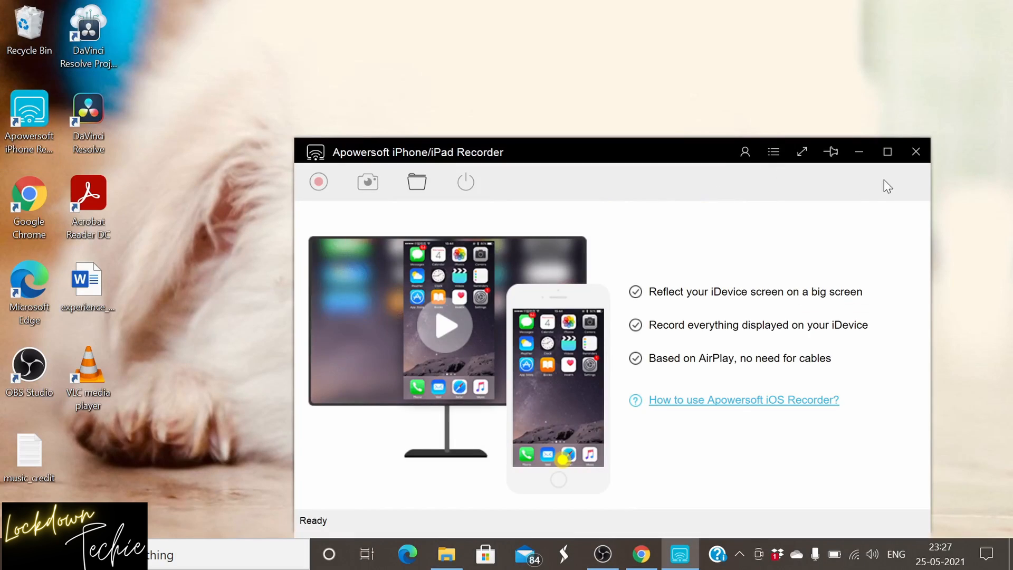
pyautogui.click(887, 151)
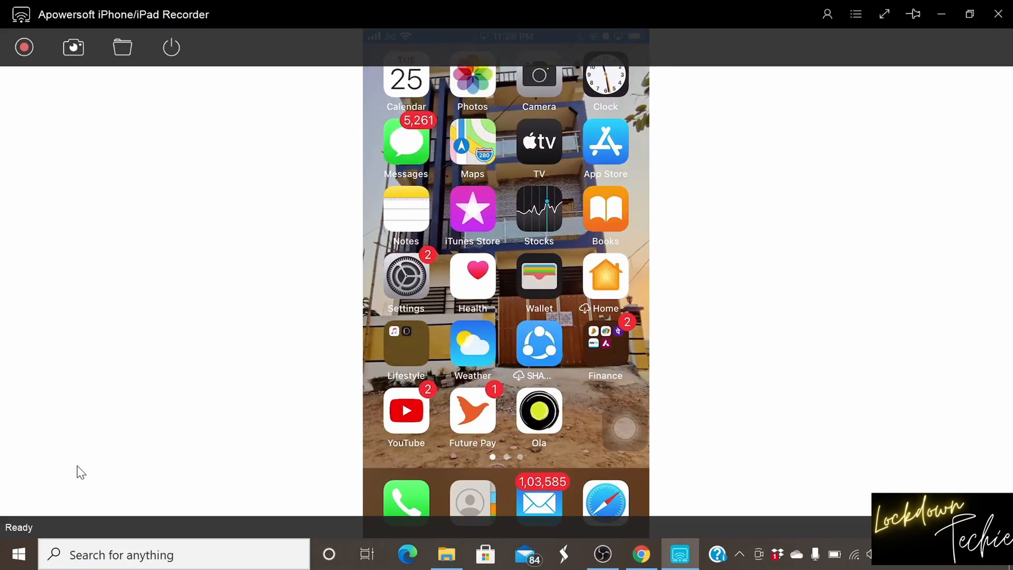
pyautogui.moveTo(24, 46)
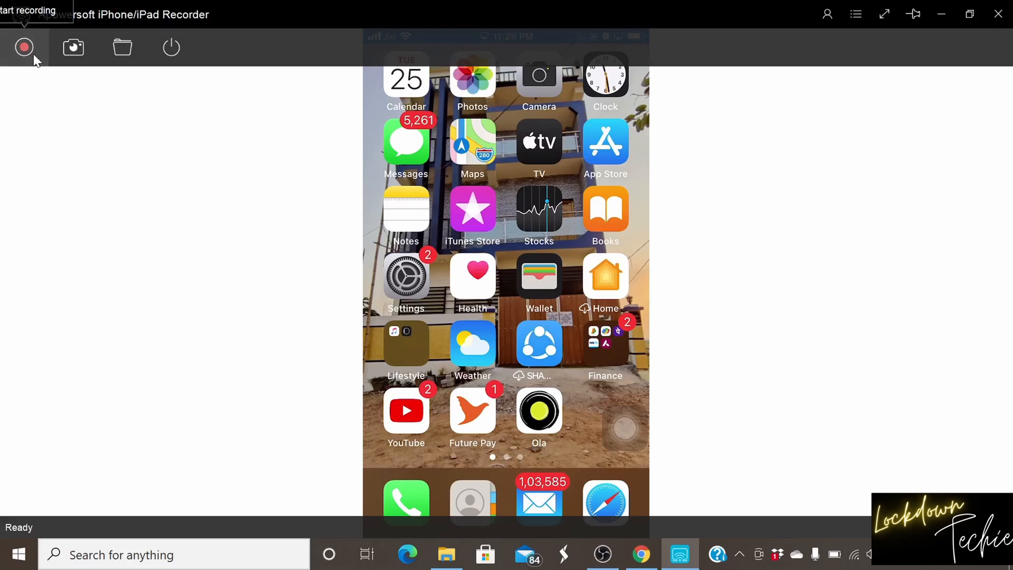
# Record a short iPhone clip, then open the output folder and play the new video.
pyautogui.click(24, 47)
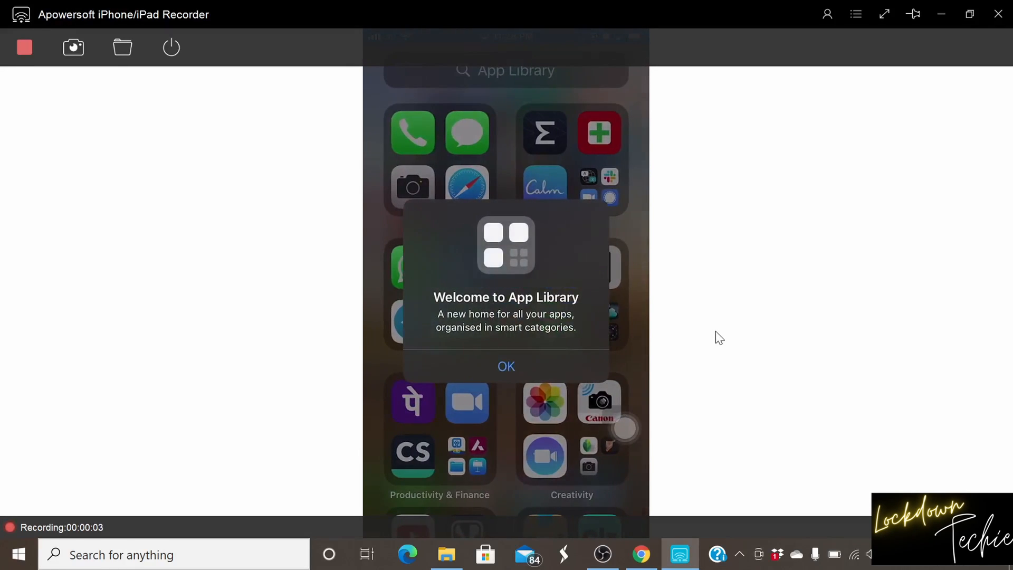
pyautogui.click(506, 366)
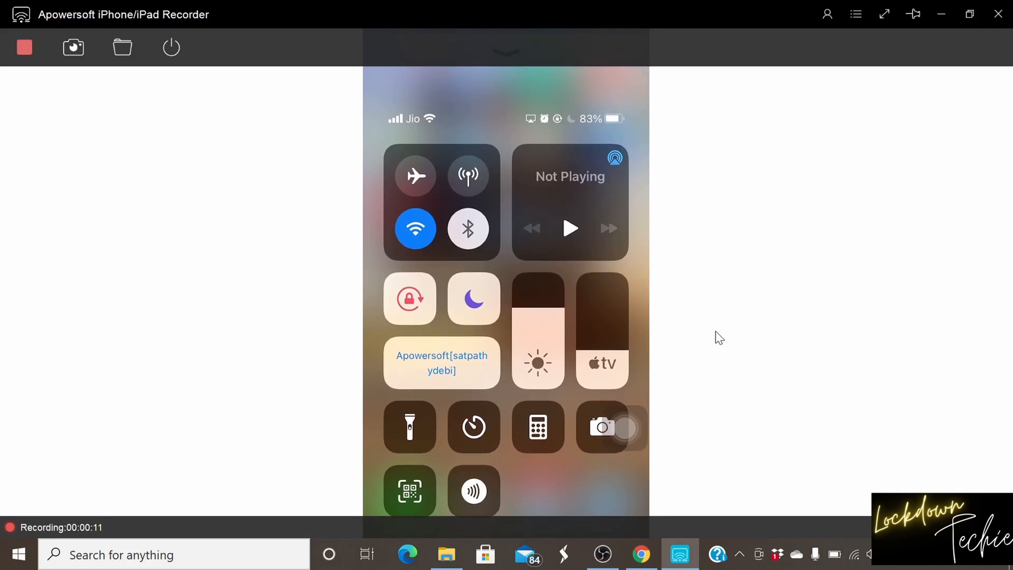
pyautogui.click(24, 47)
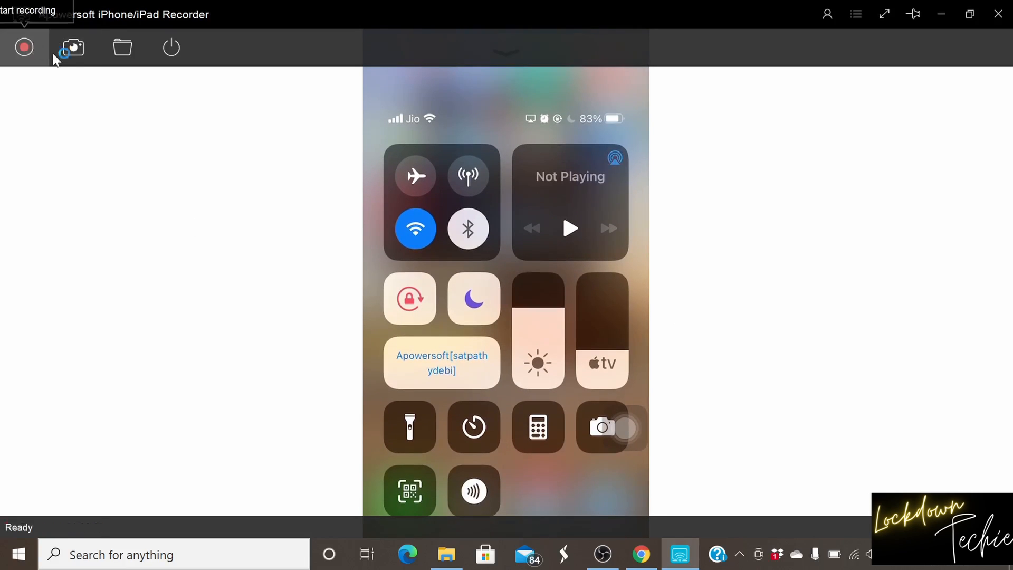
pyautogui.click(122, 47)
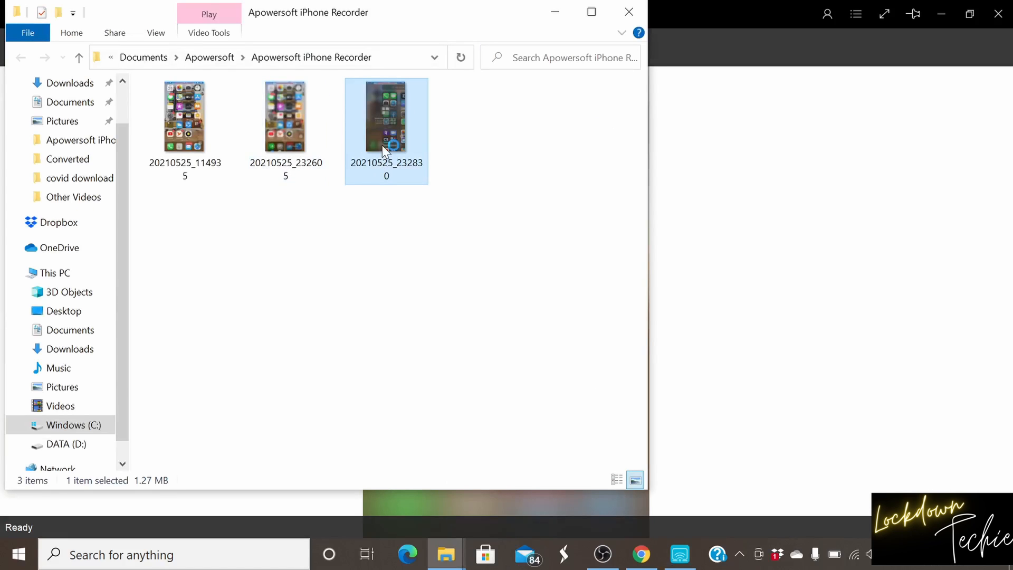
pyautogui.doubleClick(386, 116)
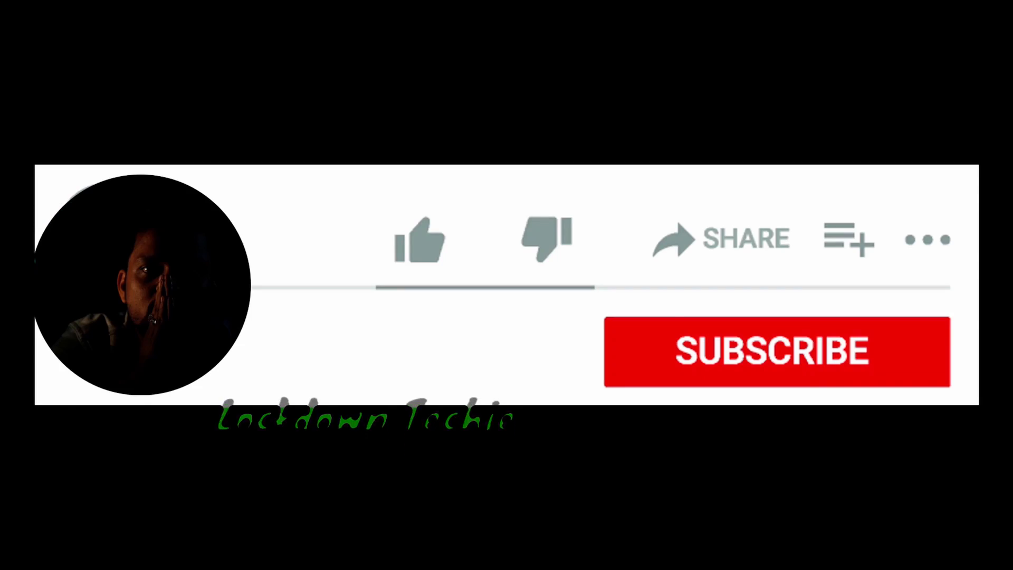
pyautogui.click(420, 239)
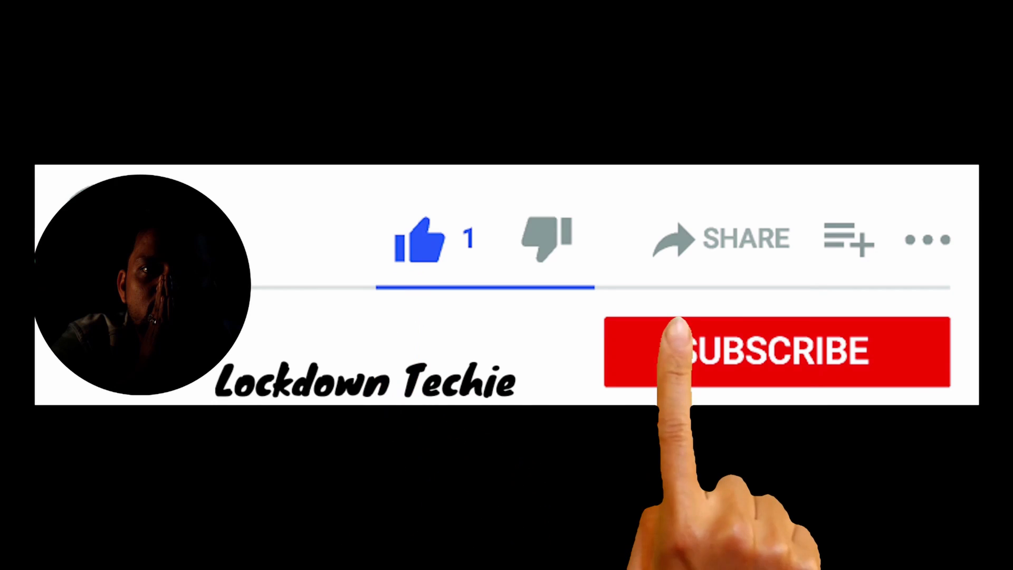